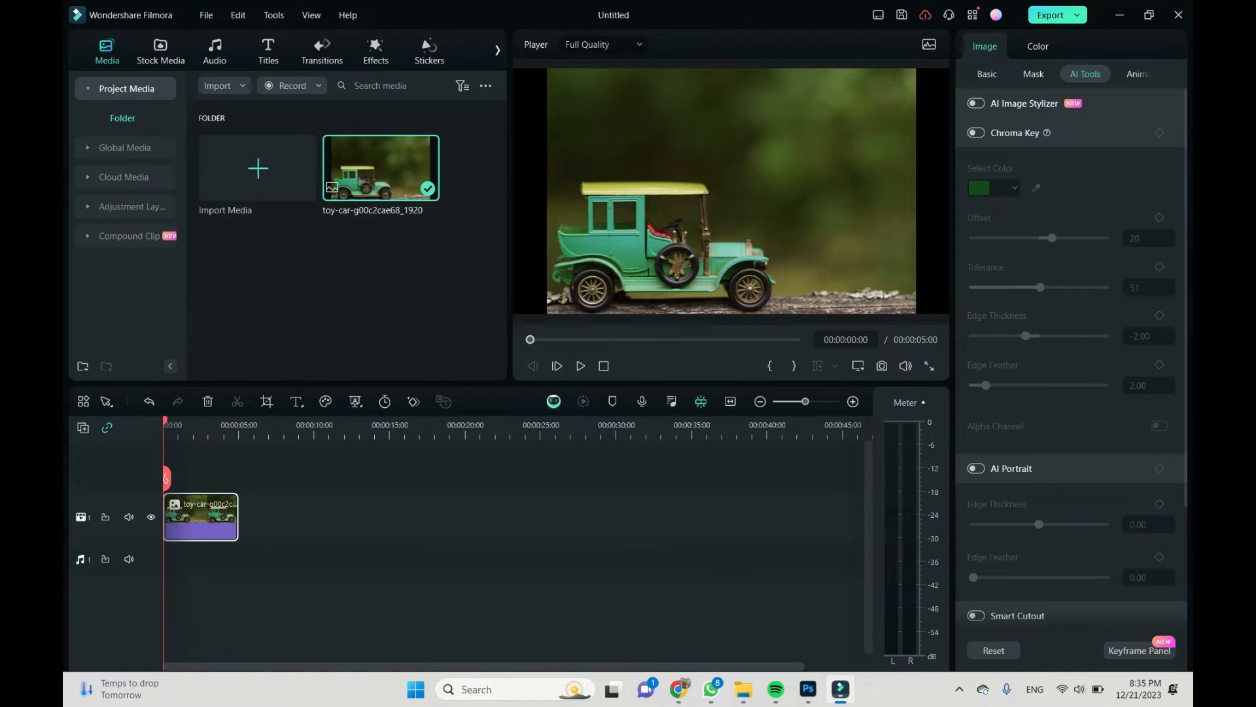
Show the mask shape presets in the toy car photo's Image properties panel
{"action": "left_click", "coordinate": [1034, 73]}
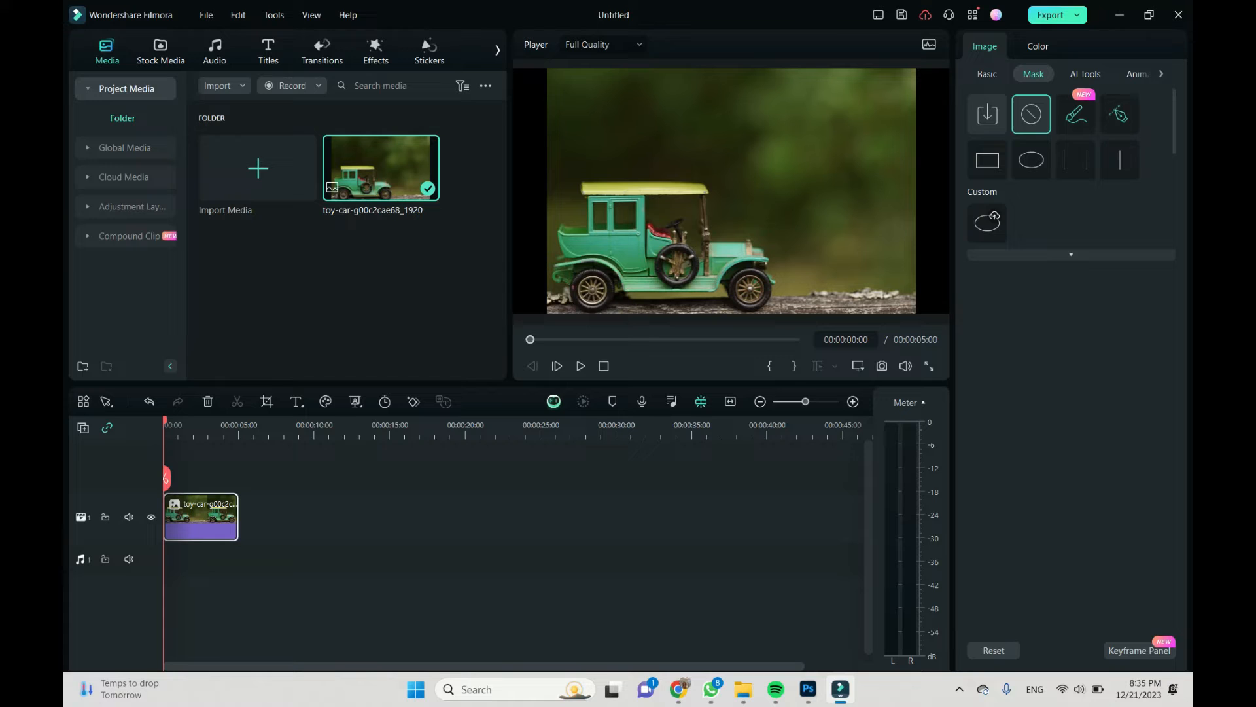
{"action": "mouse_move", "coordinate": [1031, 160]}
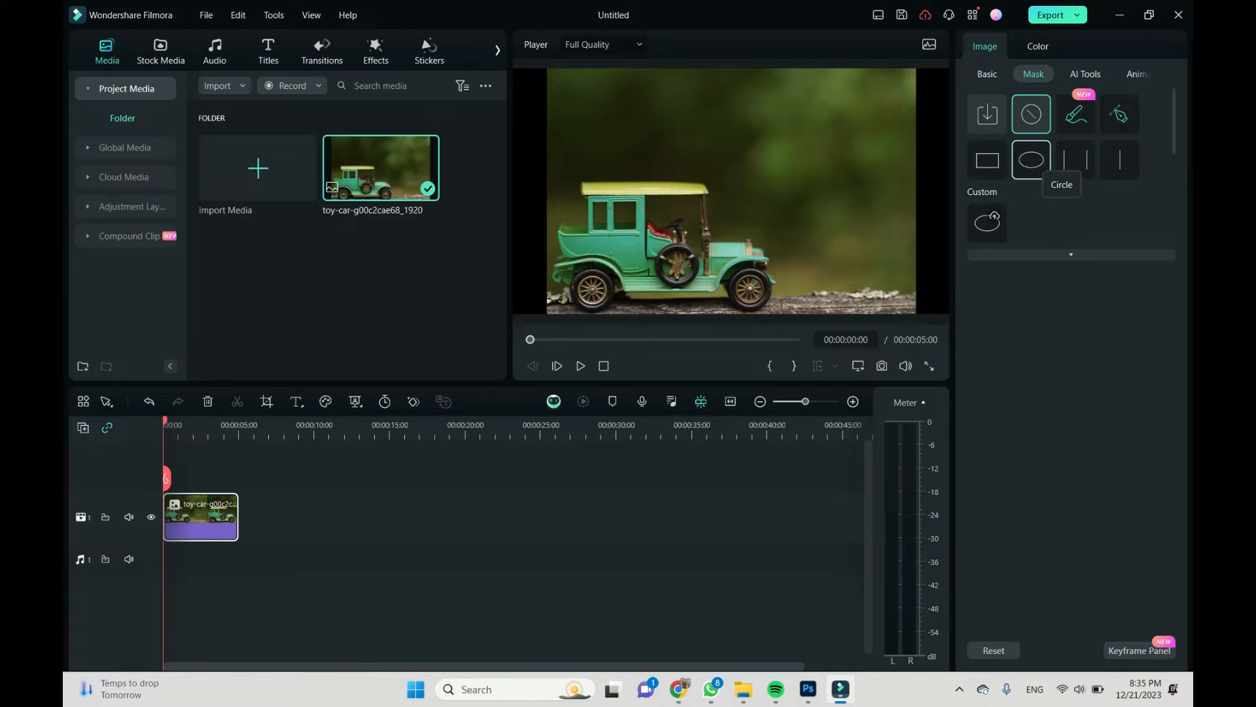
Apply the Circle mask so only the front wheel of the toy car remains visible
{"action": "left_click", "coordinate": [1032, 159]}
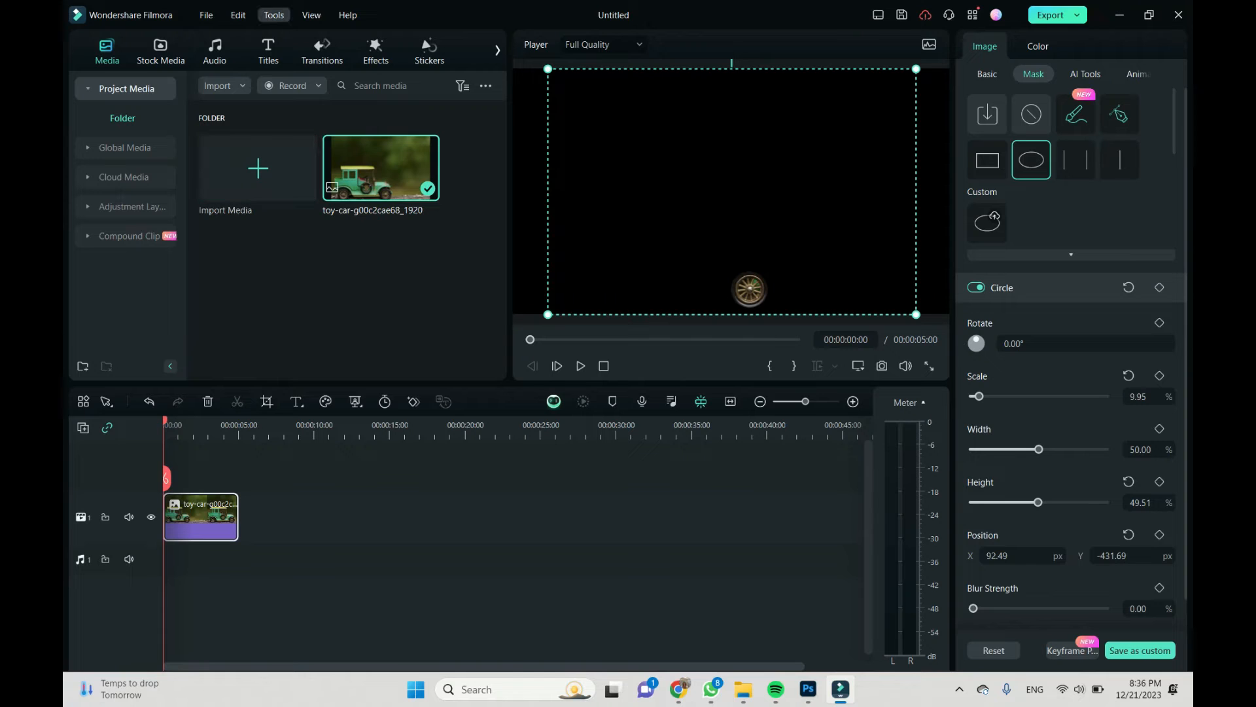
Enable Chroma Key on black via AI Tools, then start importing a background from Import Media
{"action": "left_click", "coordinate": [274, 14]}
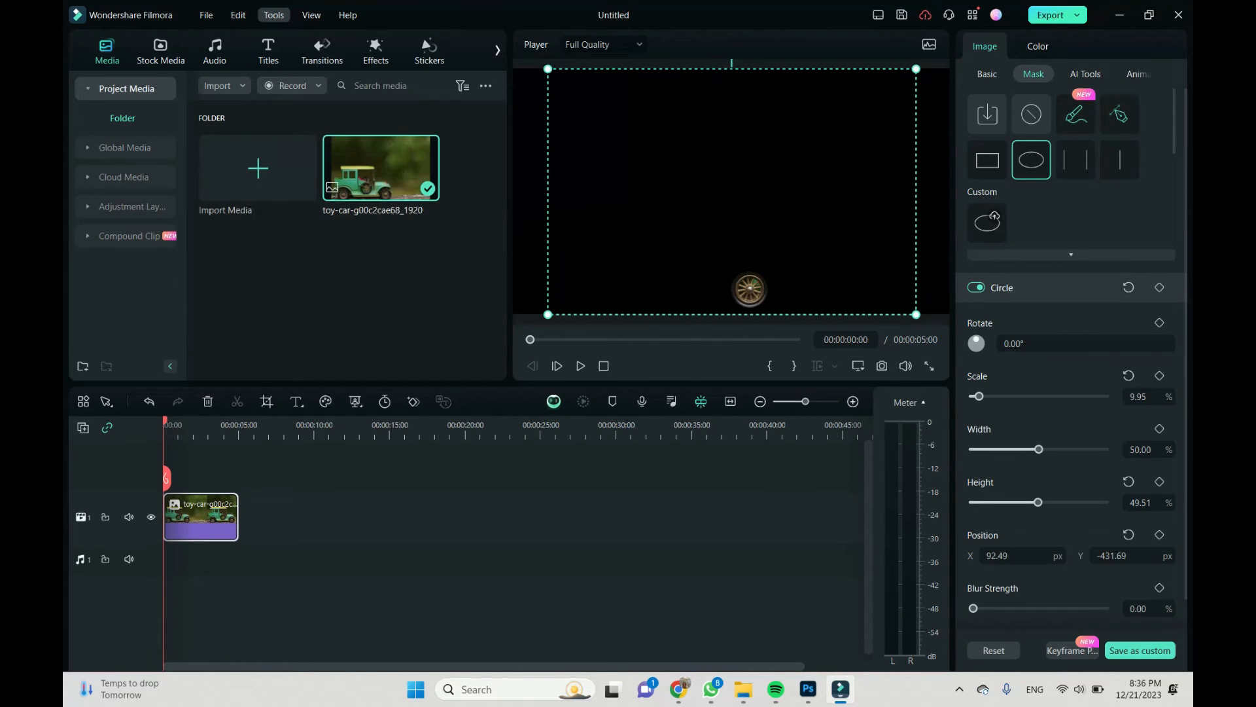
{"action": "left_click", "coordinate": [1085, 73]}
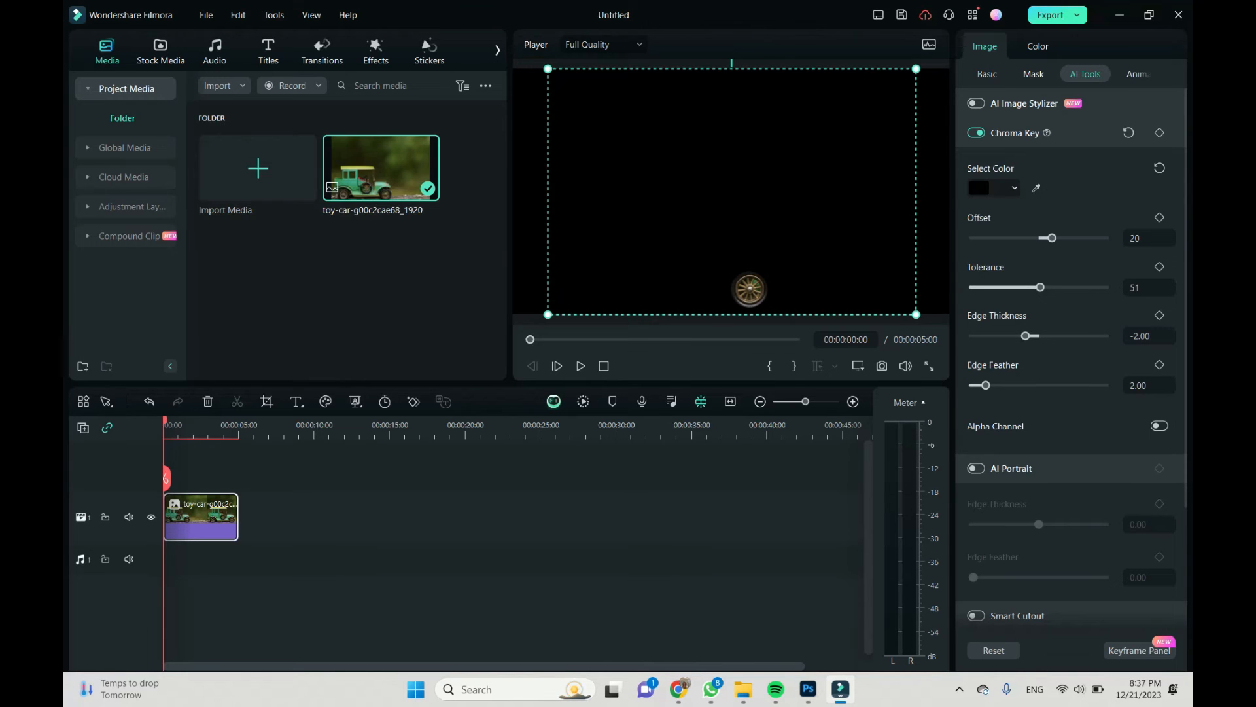
{"action": "left_click", "coordinate": [257, 169]}
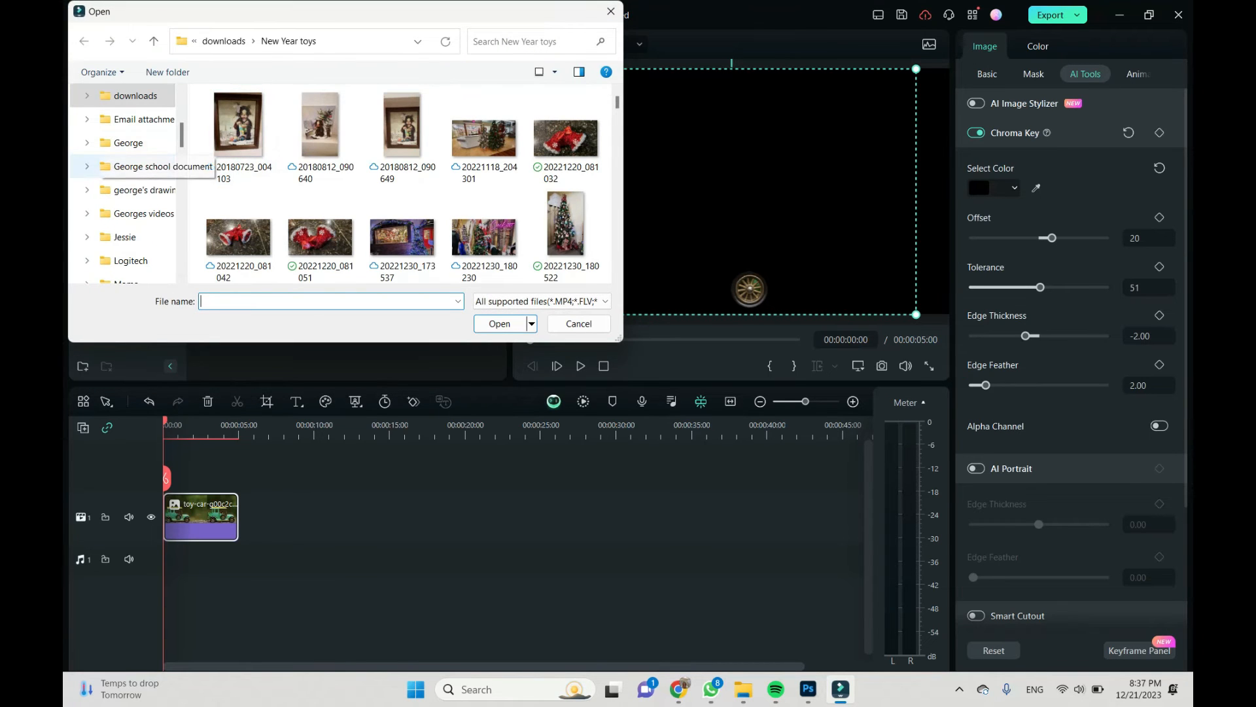